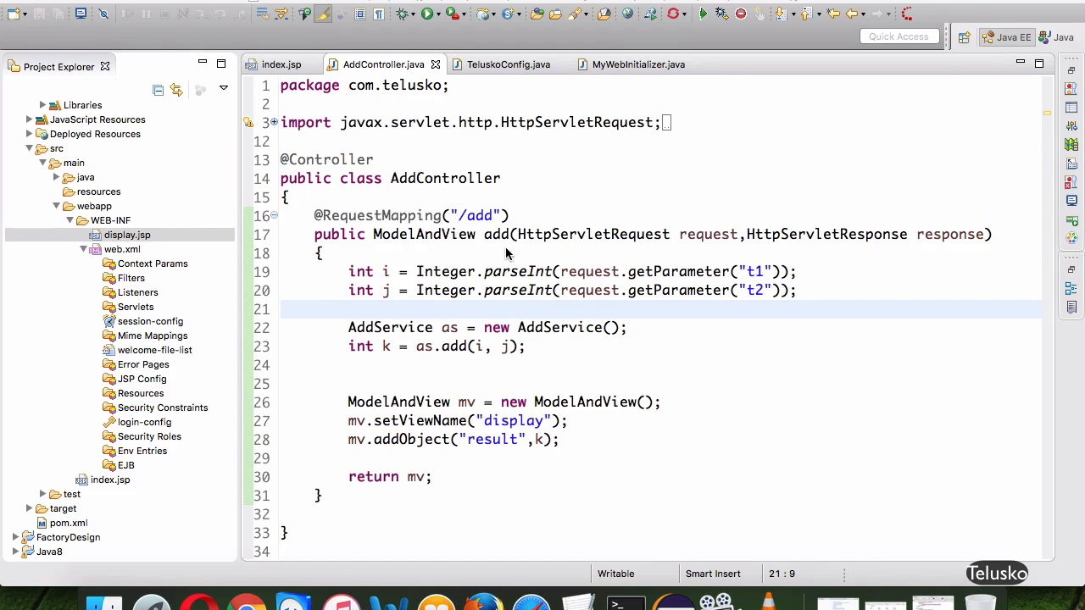
pyautogui.moveTo(522, 206)
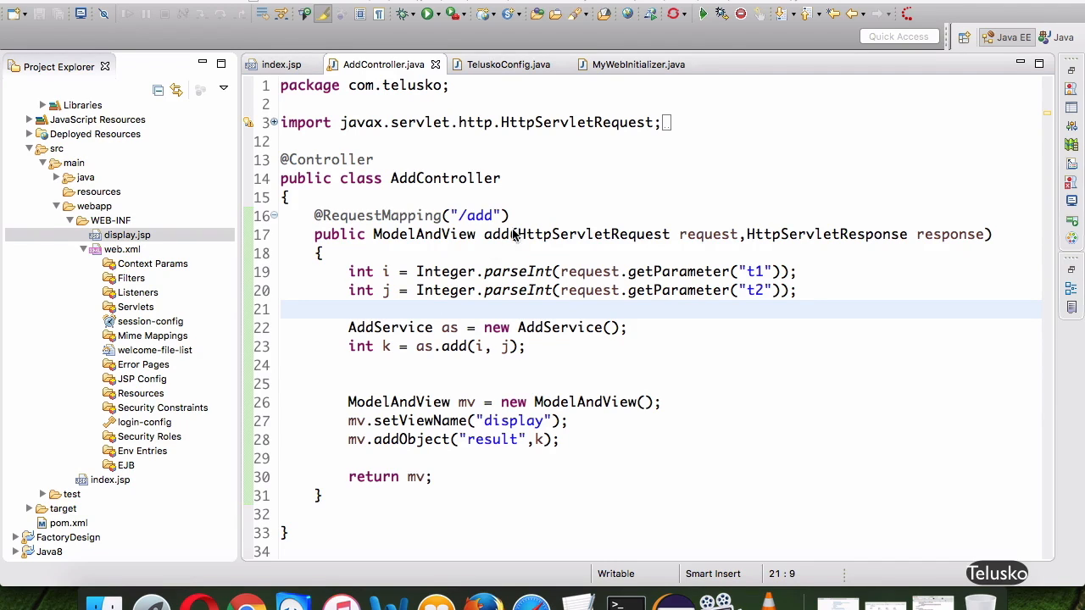
# - Run the Spring MVC project on Tomcat and confirm restarting the server
pyautogui.click(281, 64)
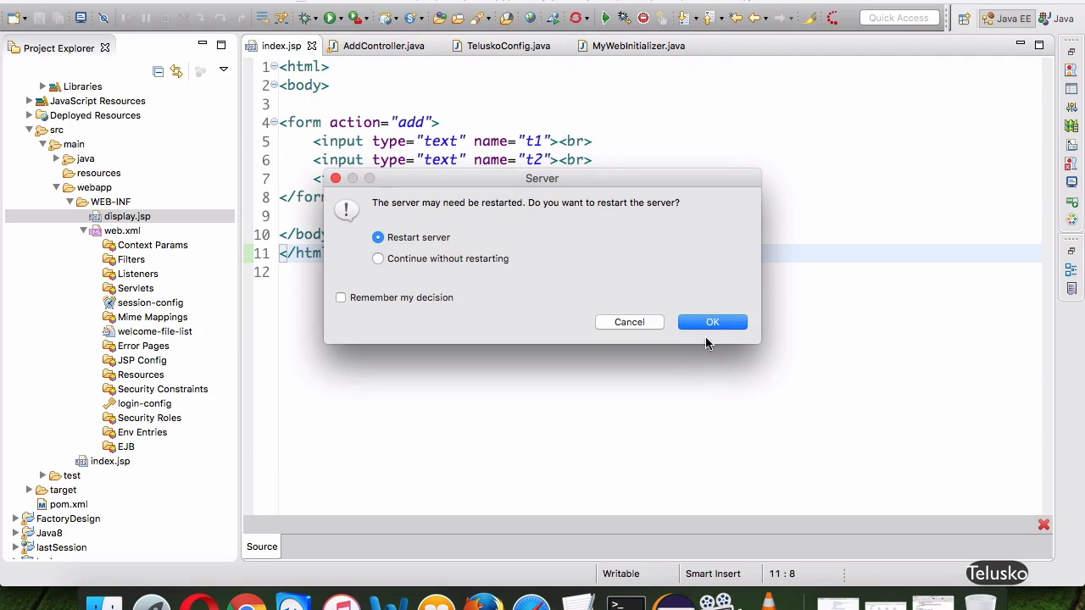
pyautogui.click(712, 322)
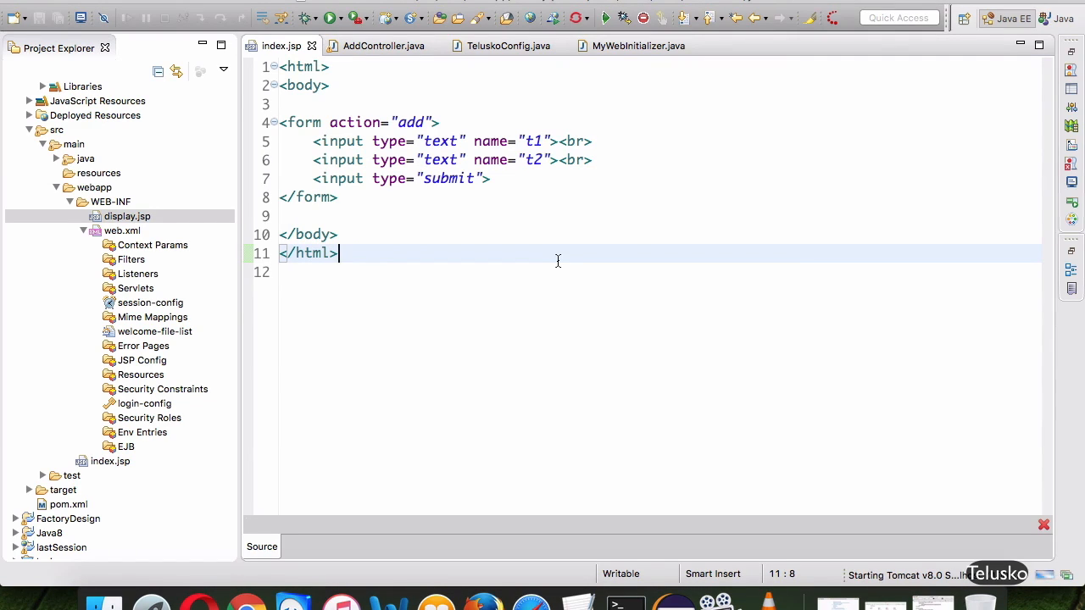
pyautogui.moveTo(600, 342)
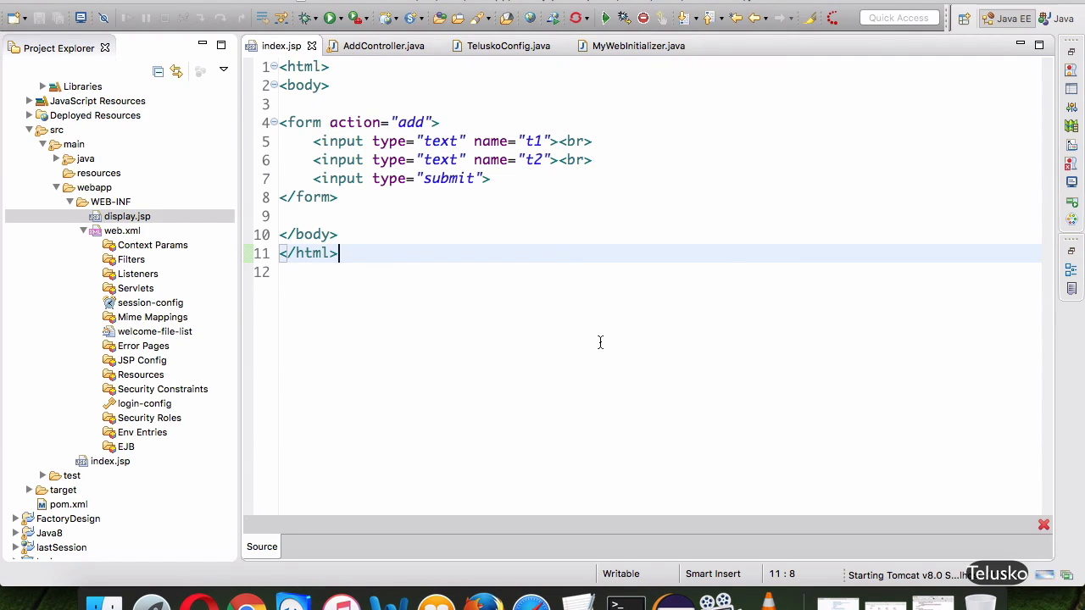
pyautogui.moveTo(664, 429)
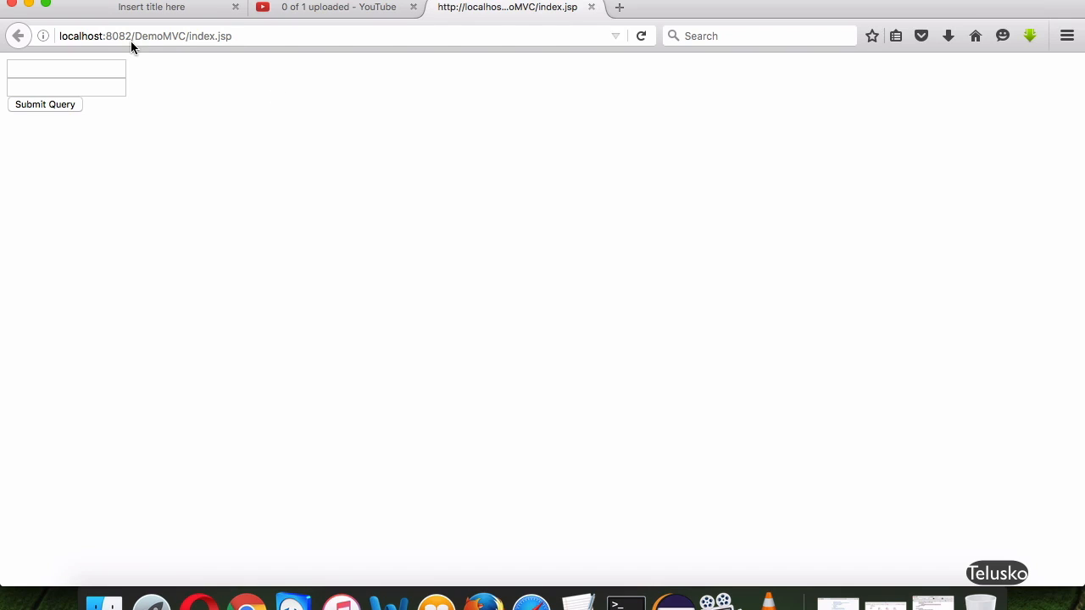
# - Submit 5 and 8 in the form, get 'Result is : 13', and inspect t1=5&t2=8 in the address bar
pyautogui.write('5')
pyautogui.write('8')
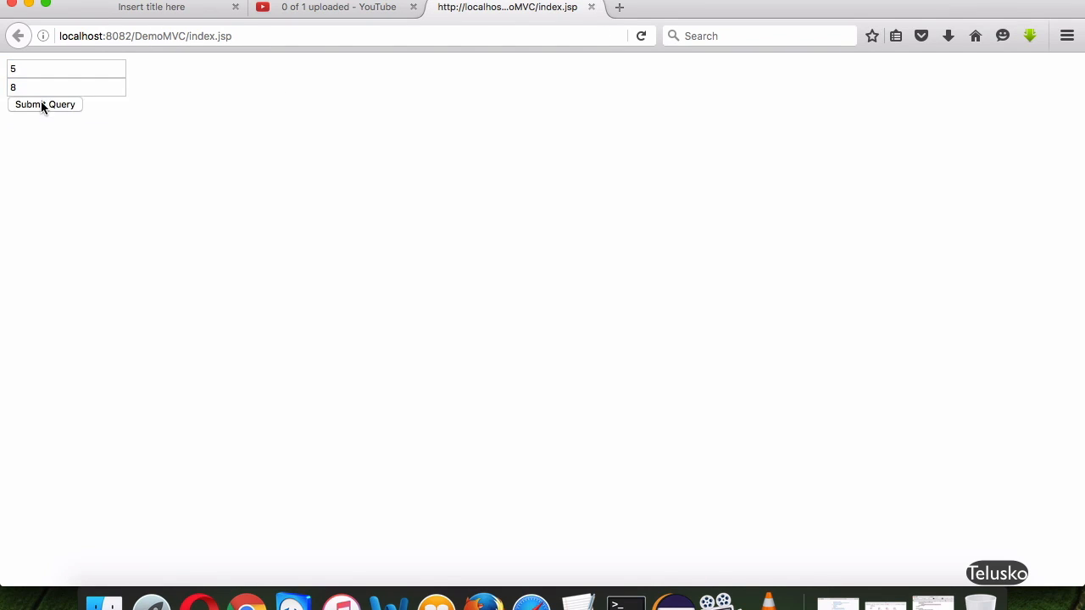
pyautogui.click(44, 105)
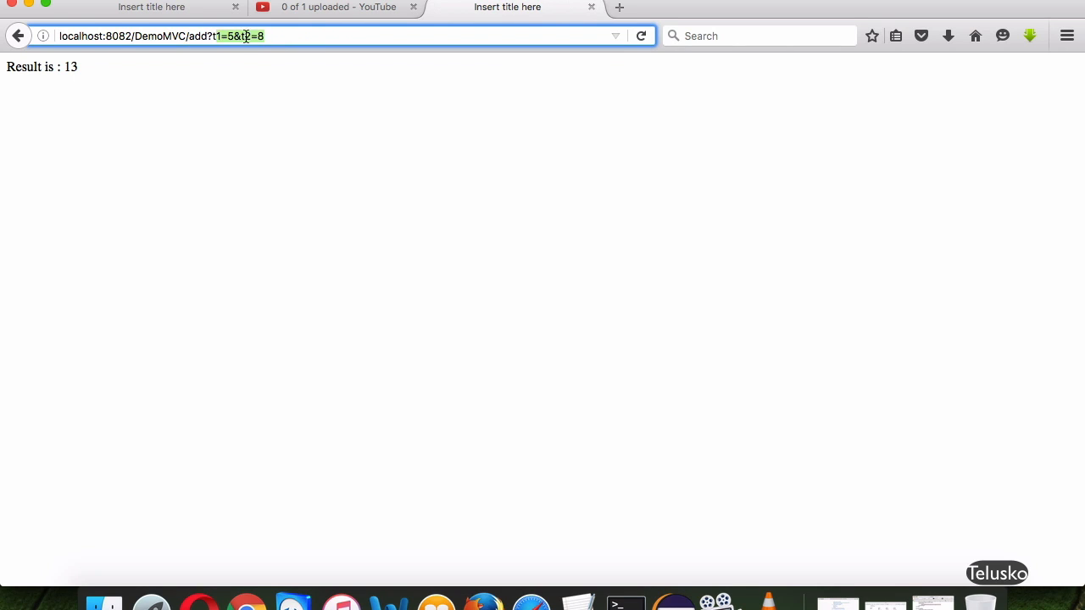
pyautogui.click(229, 35)
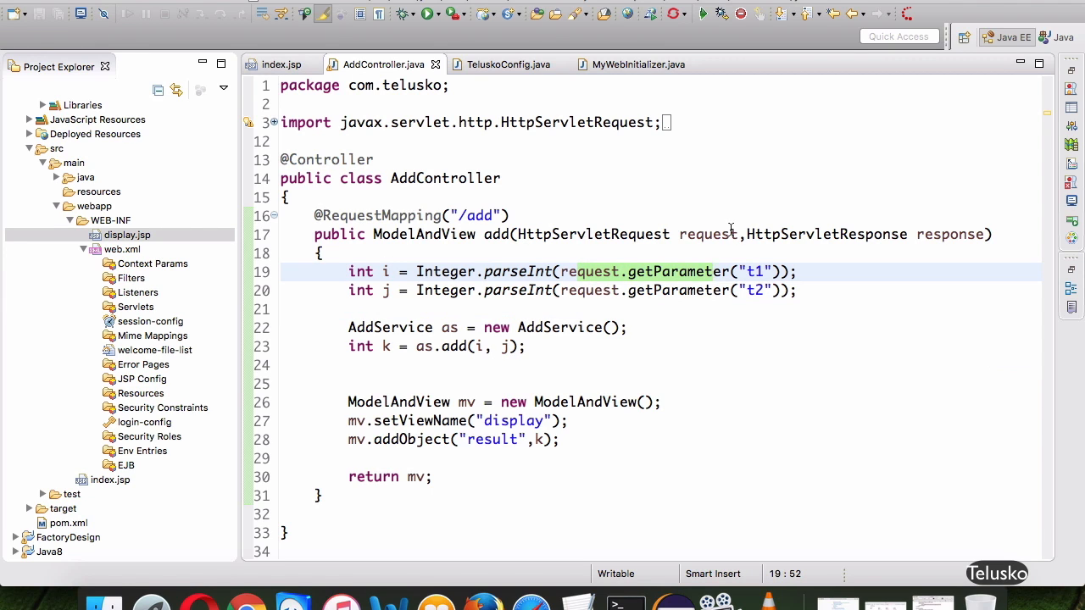
# - Add int i, int j parameters to add and comment out the two getParameter lines
pyautogui.click(708, 234)
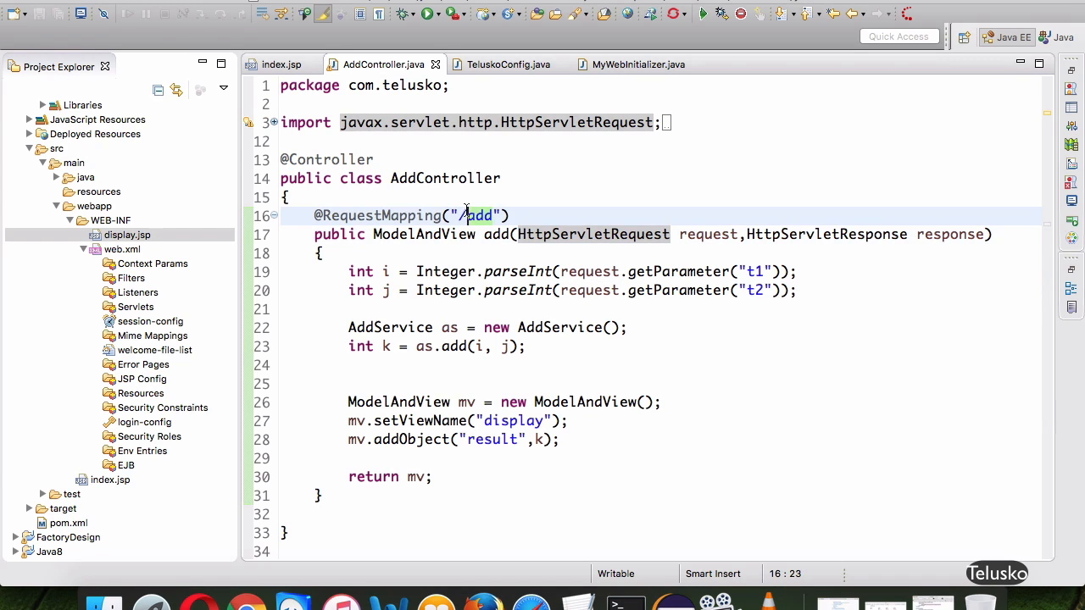
pyautogui.moveTo(593, 234)
pyautogui.write('@')
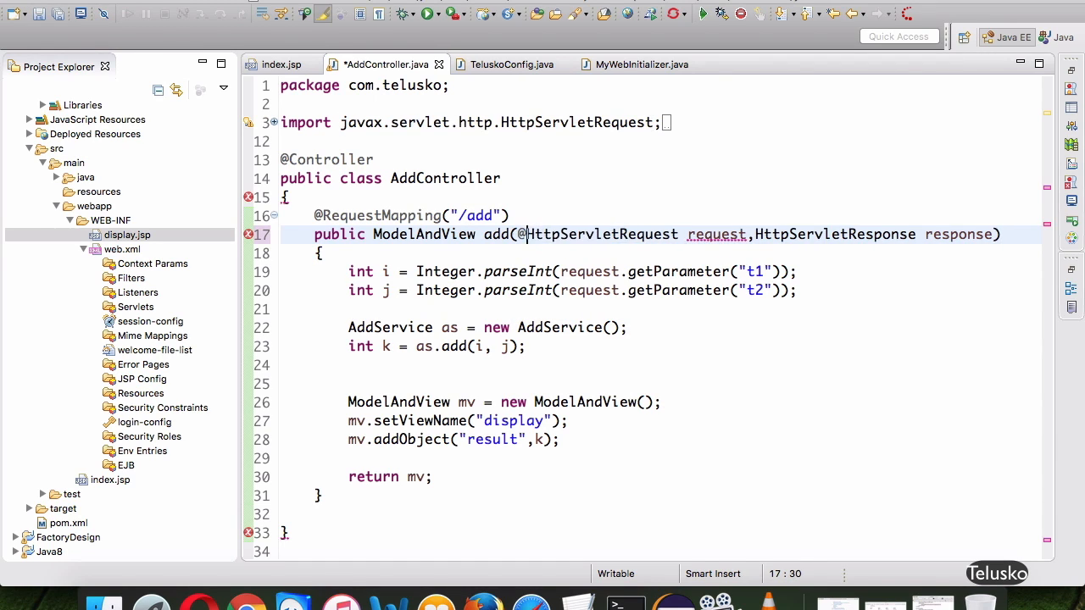
pyautogui.write('int i,int')
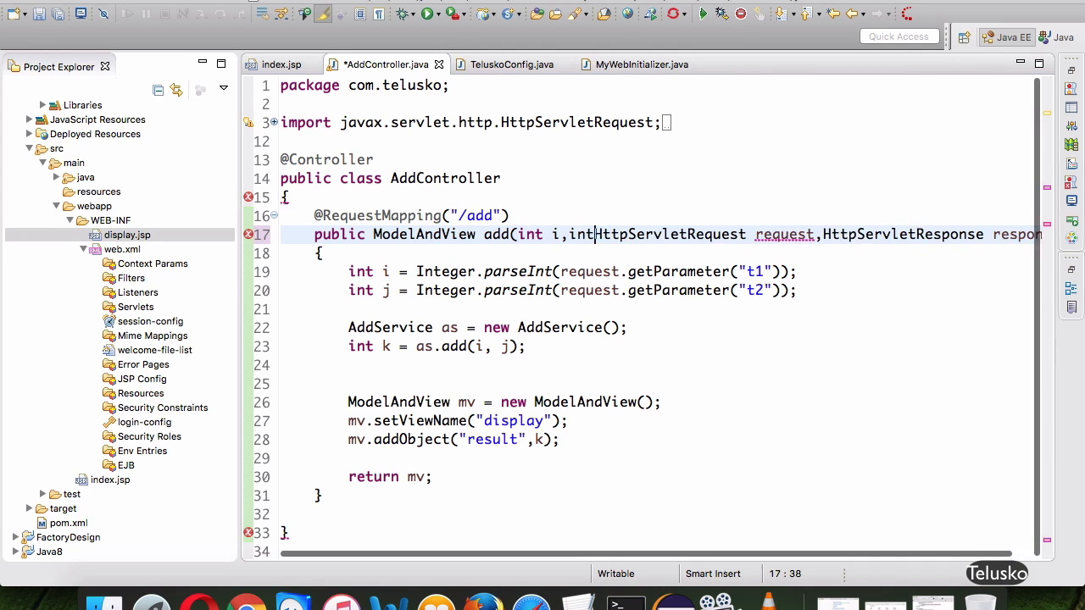
pyautogui.write('j,')
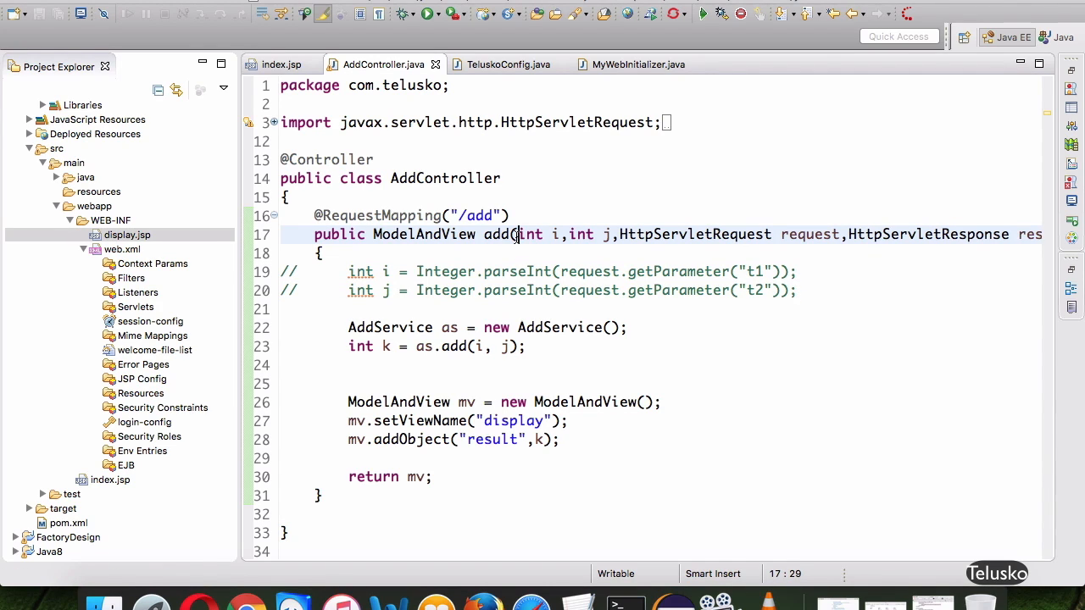
pyautogui.click(517, 234)
pyautogui.write('@Request')
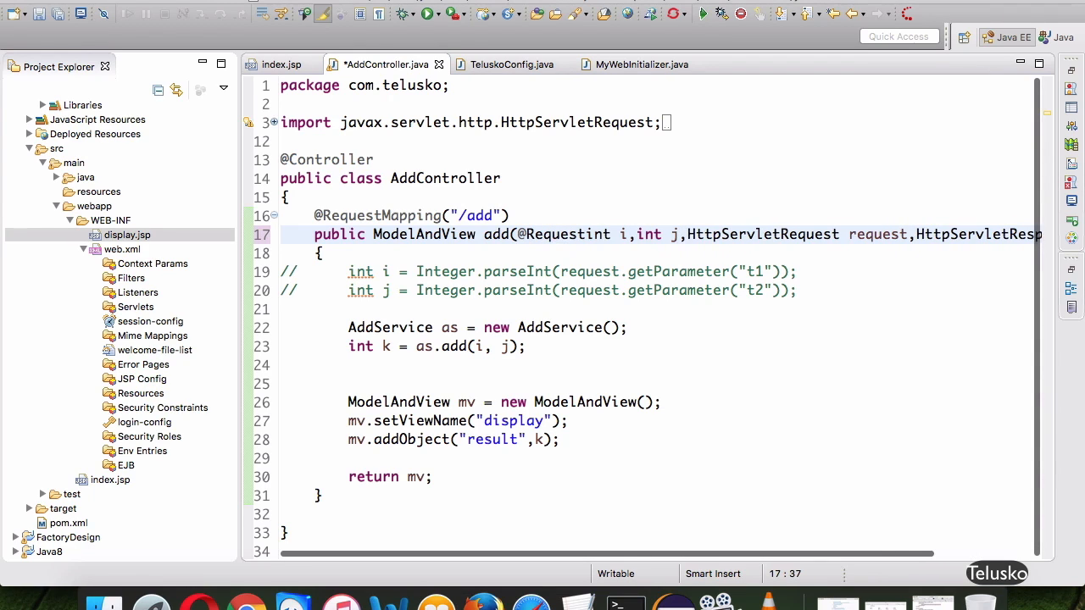
pyautogui.write('Param(')
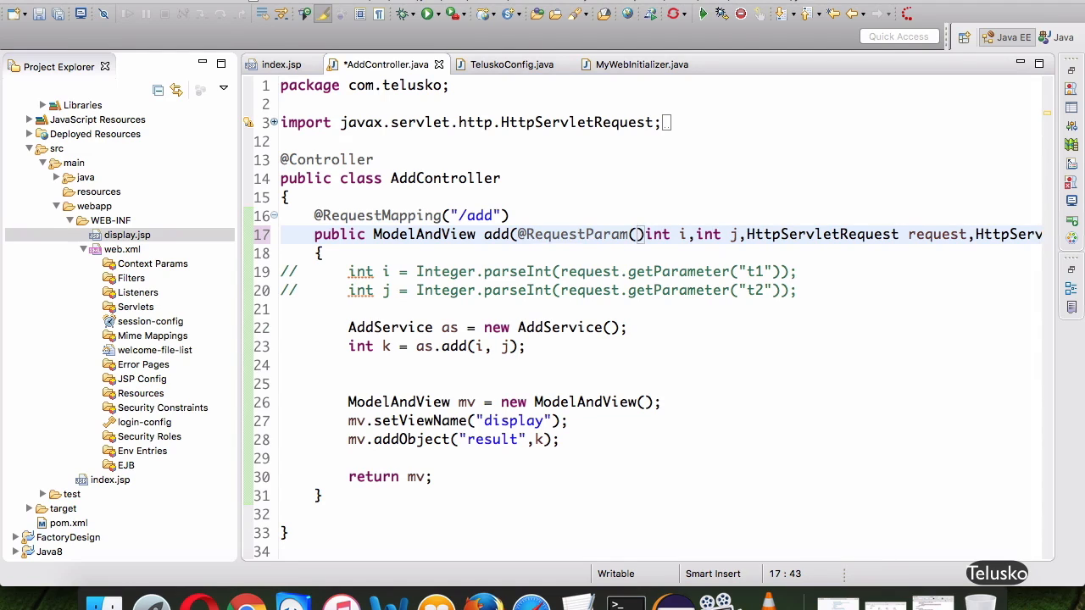
pyautogui.write('"t1"')
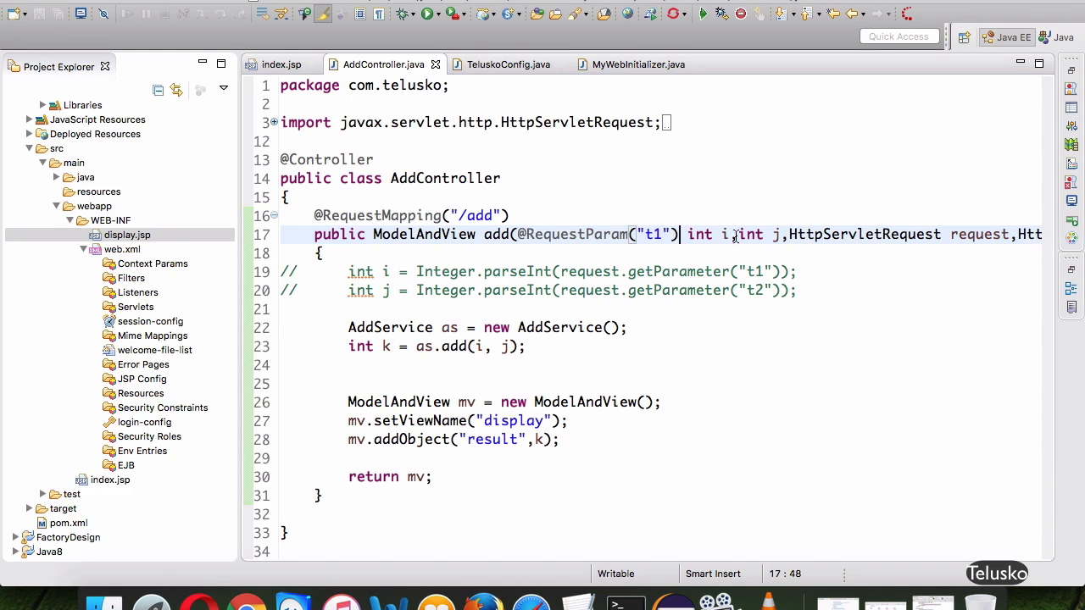
pyautogui.write('@RequestParam("')
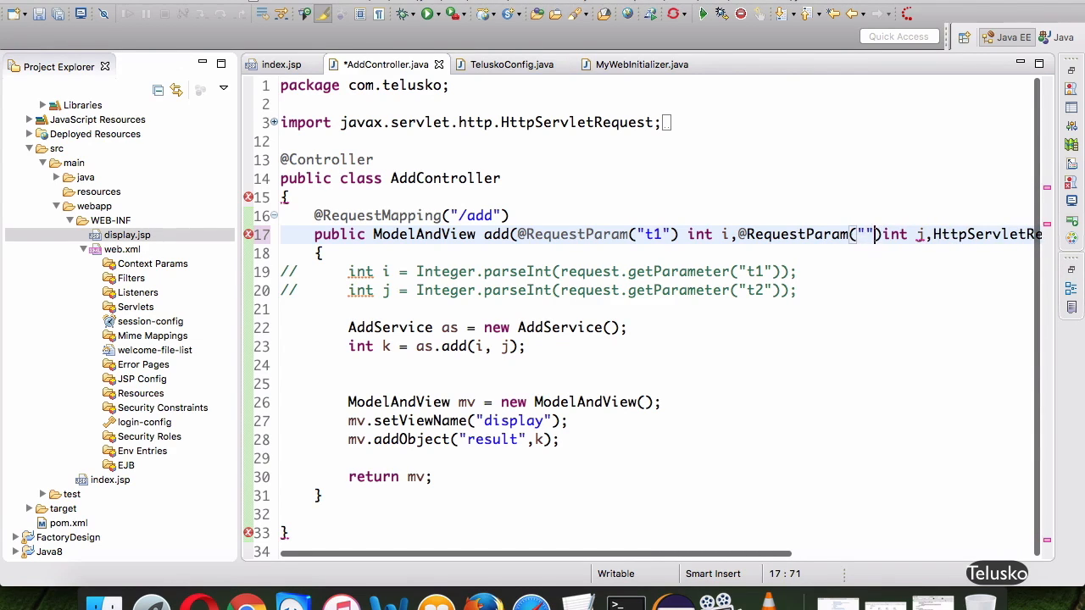
pyautogui.write('t2')
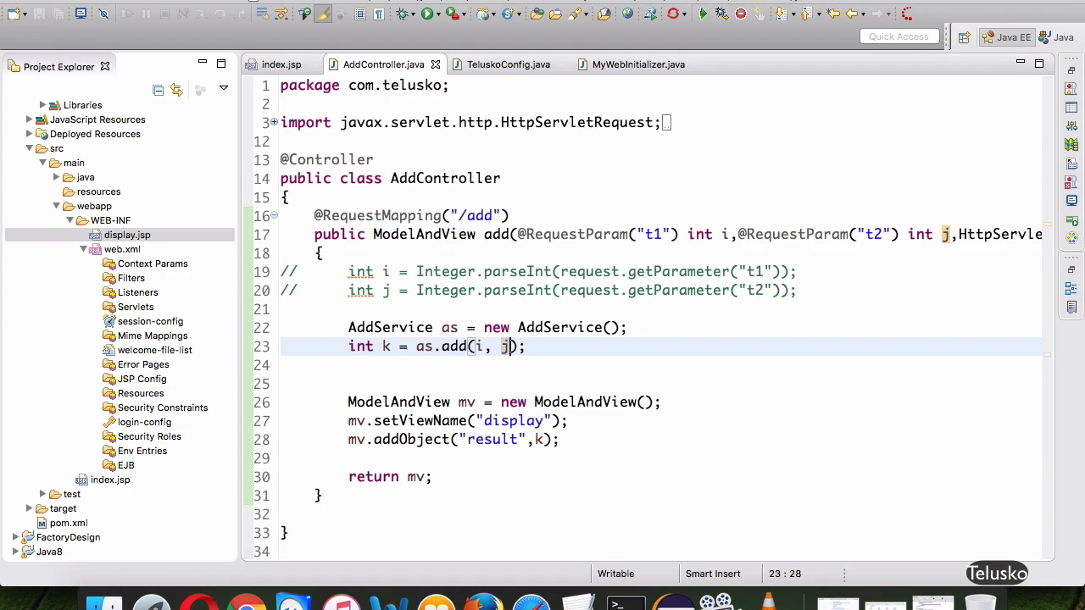
# - Rerun the app and submit 77 and 99 through the form to the add controller
pyautogui.click(280, 65)
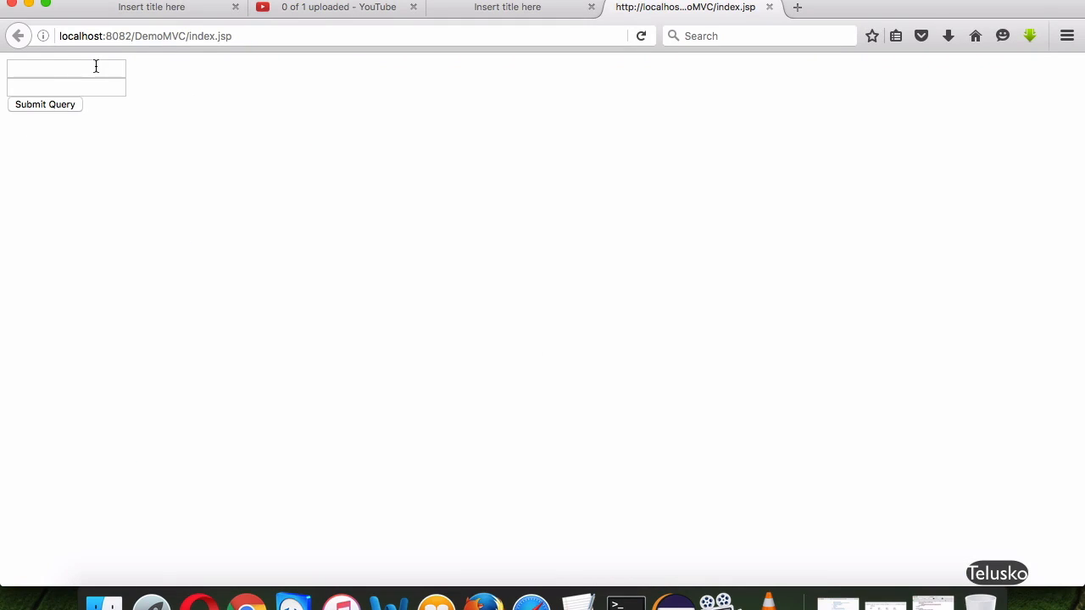
pyautogui.write('77')
pyautogui.write('99')
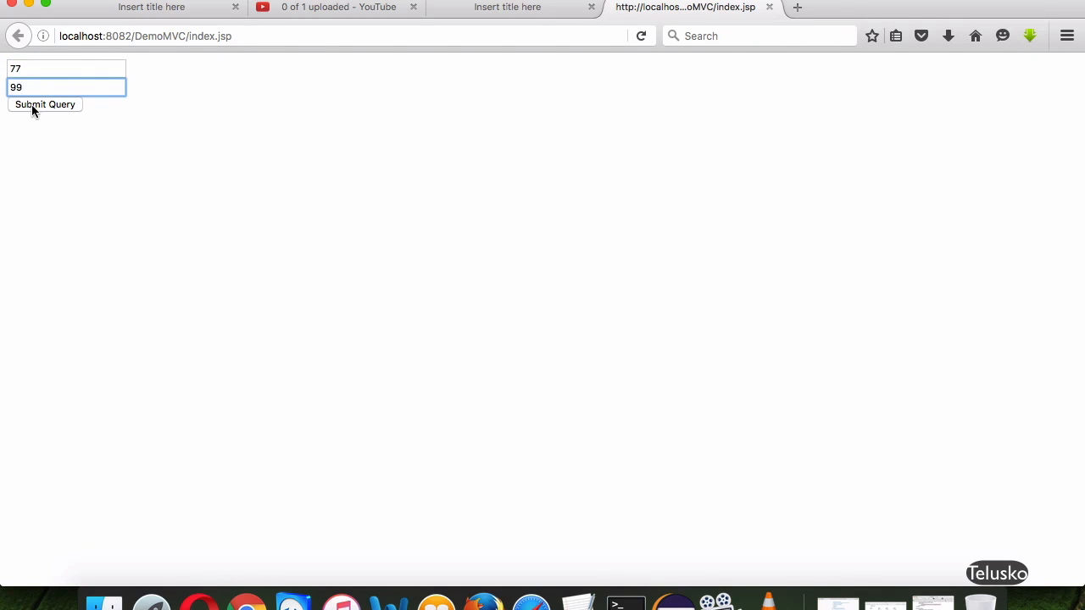
pyautogui.click(45, 105)
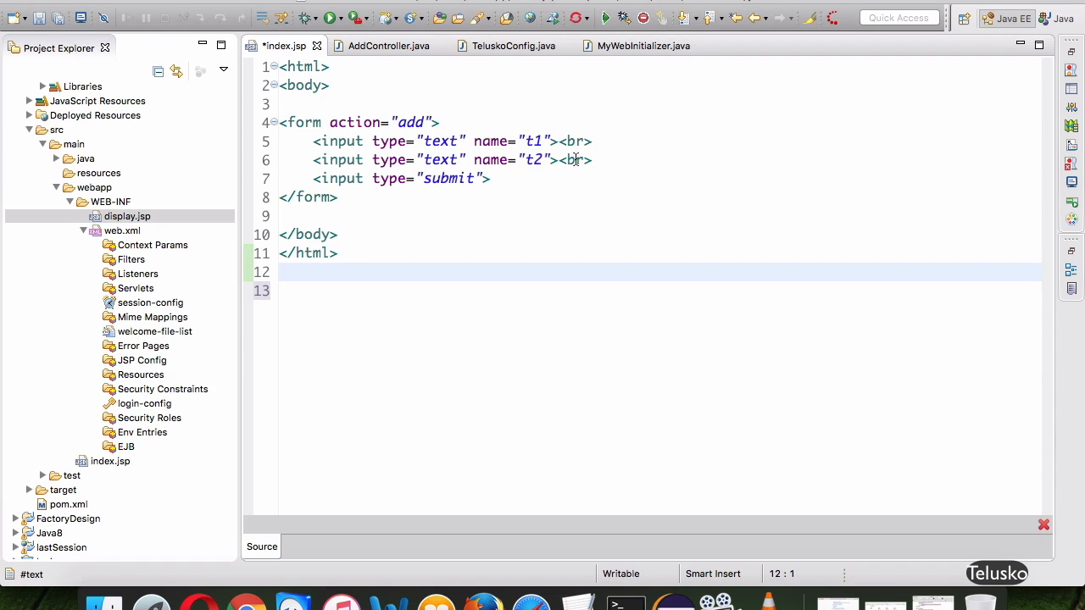
# - Review AddController, TeluskoConfig and MyWebInitializer, then return to index.jsp
pyautogui.click(388, 46)
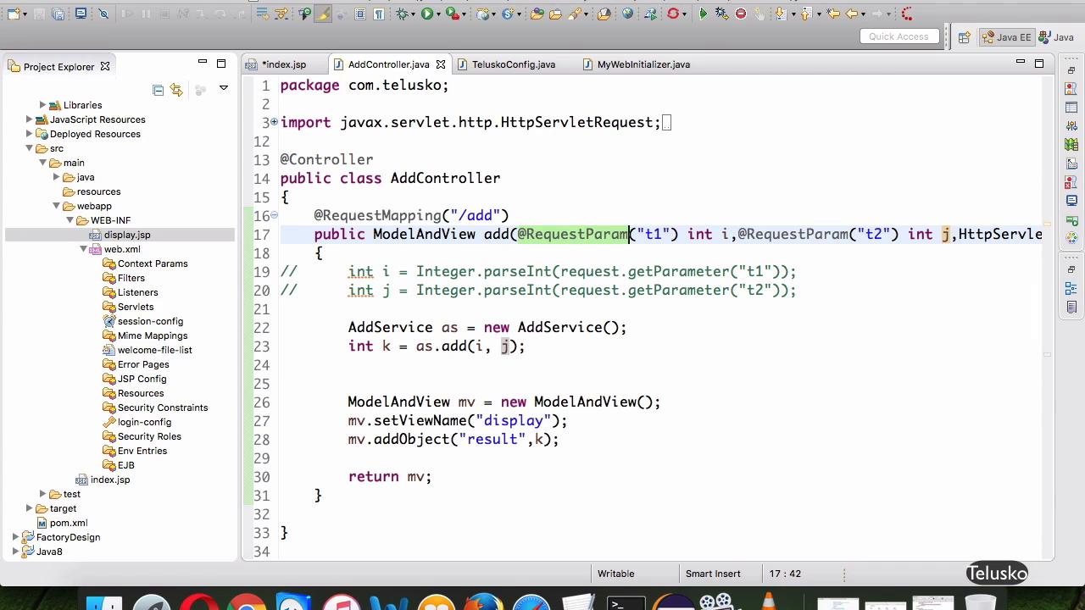
pyautogui.click(285, 64)
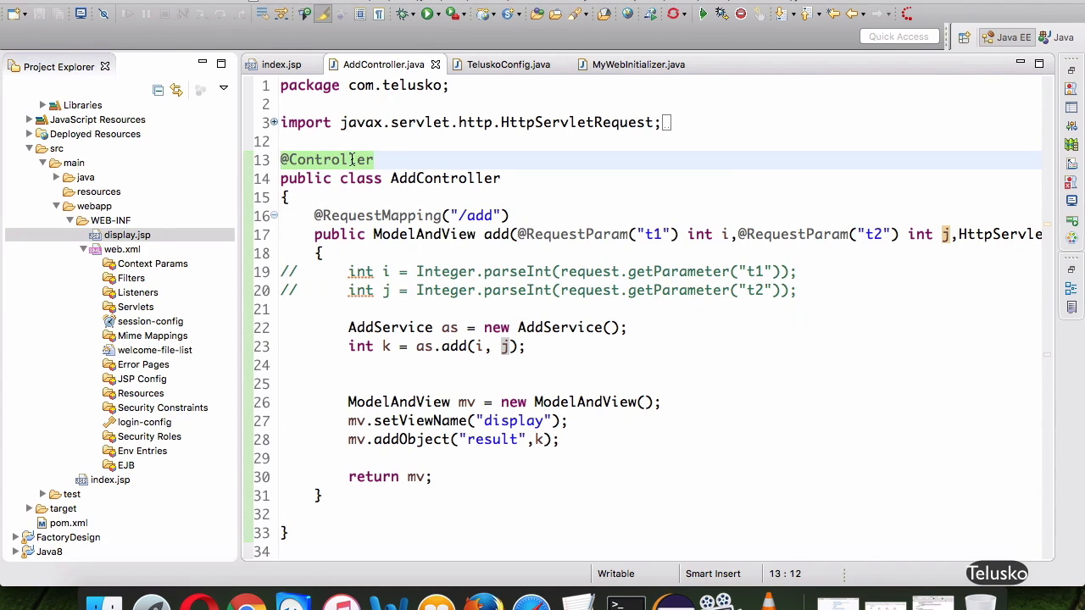
pyautogui.moveTo(325, 159)
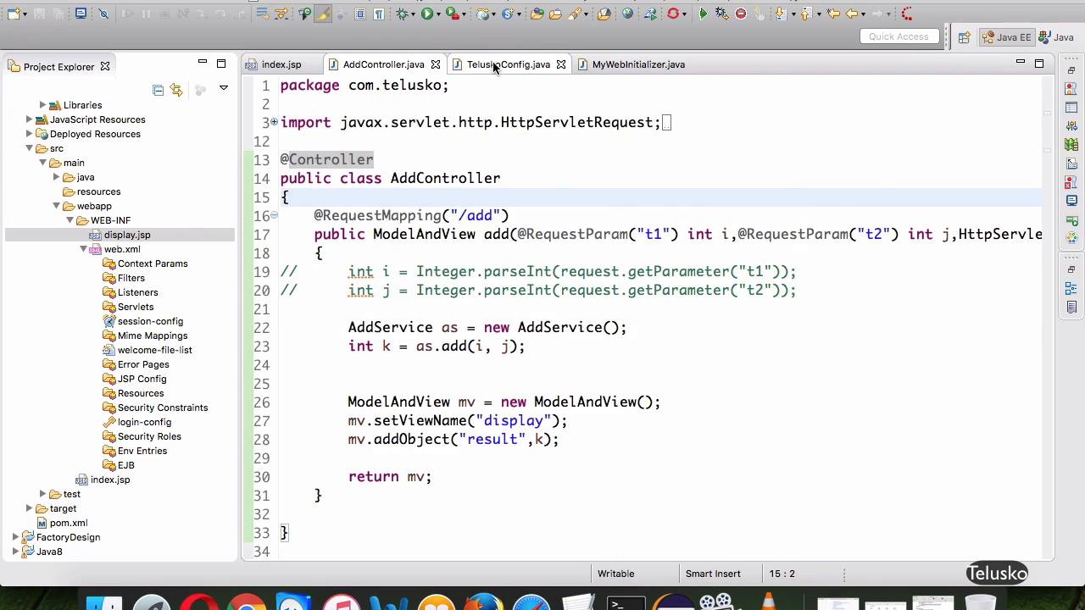
pyautogui.click(505, 64)
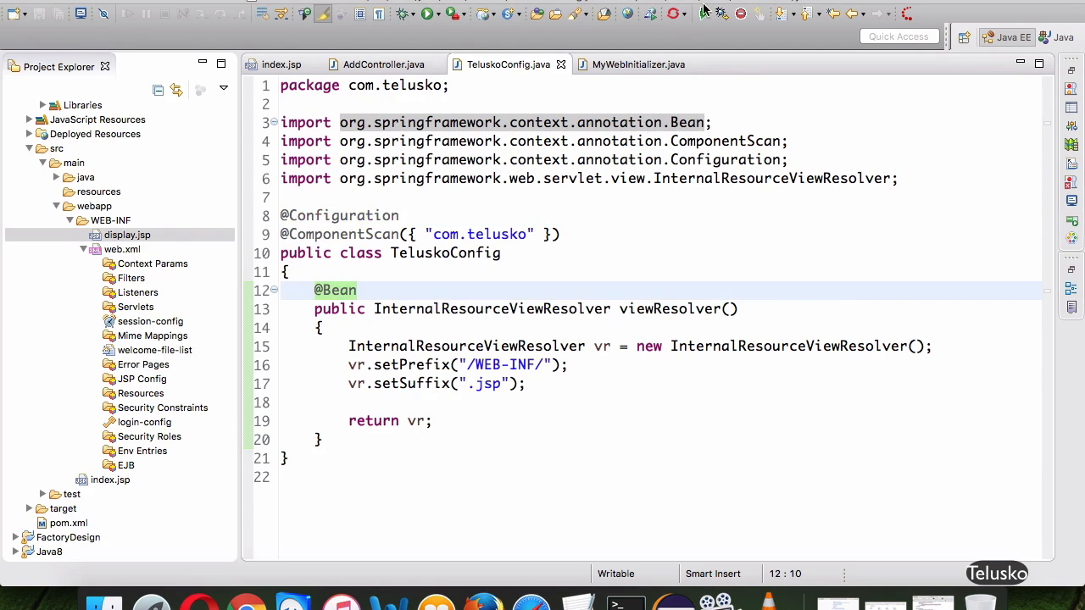
pyautogui.click(637, 65)
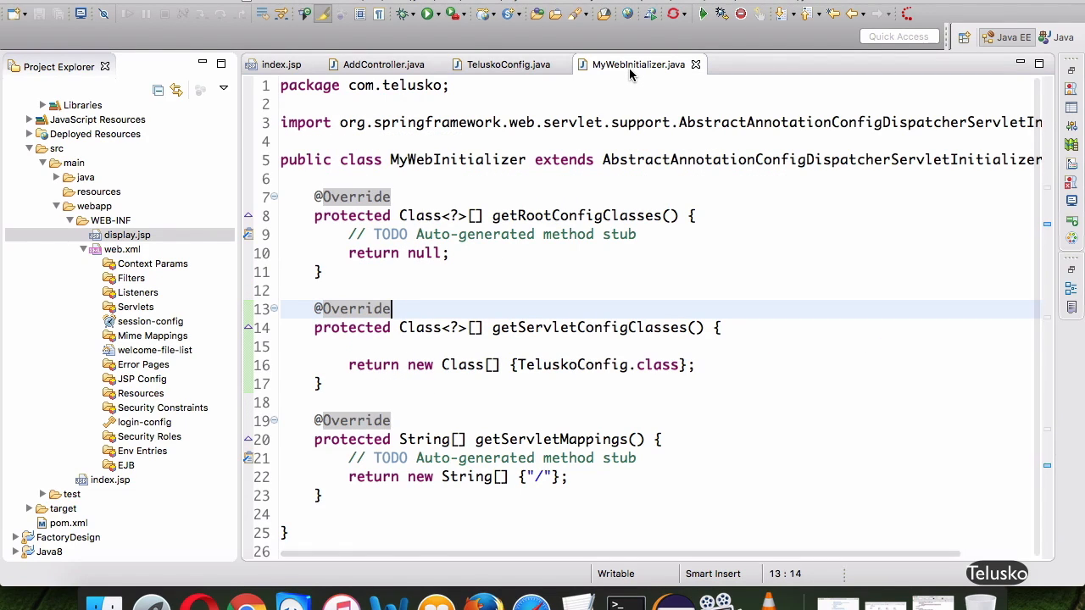
pyautogui.click(281, 64)
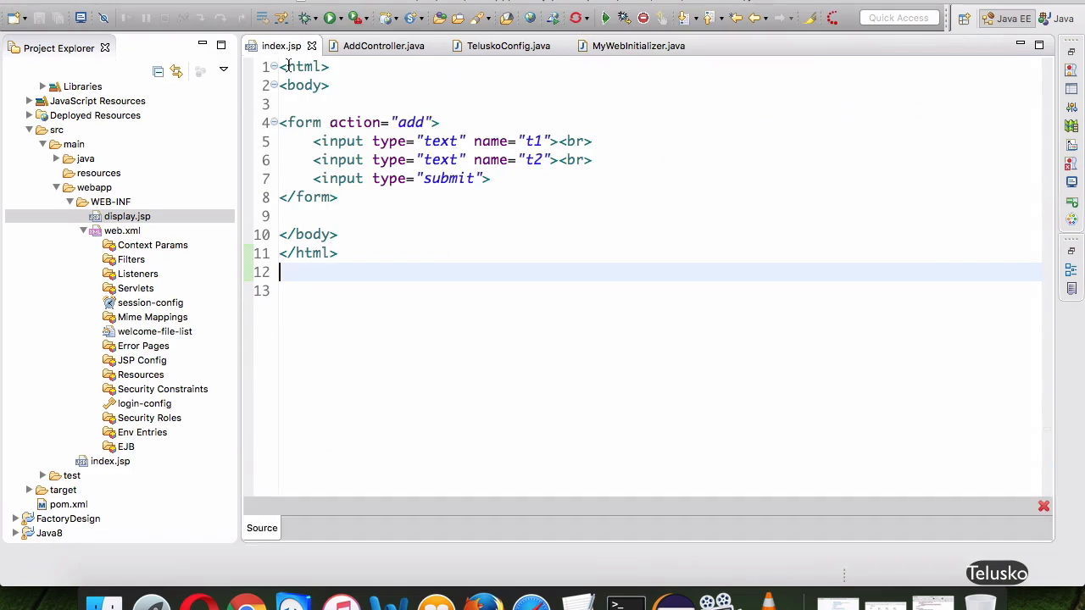